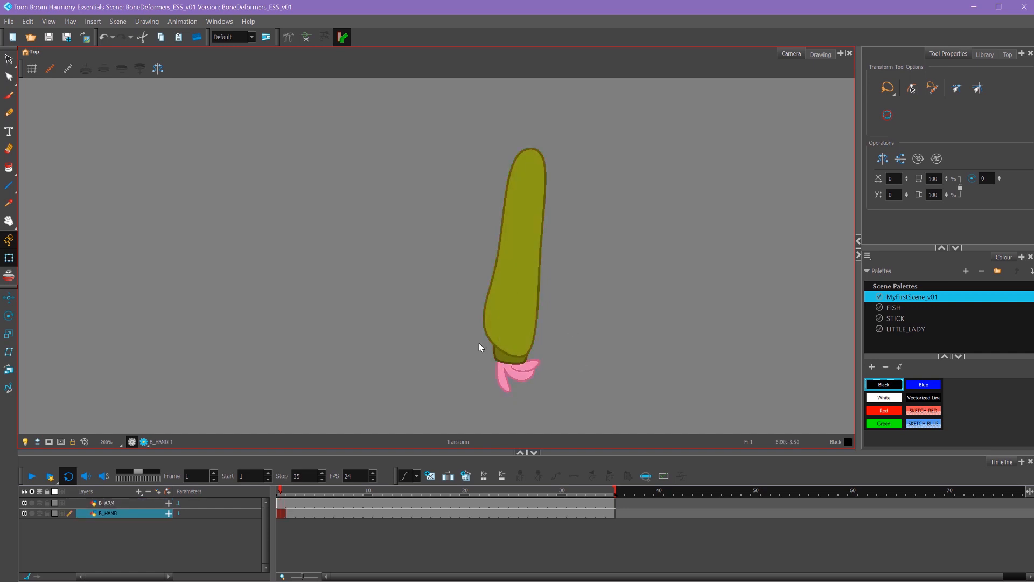
# - Select the B_ARM drawing layer and enable the Deformation toolbar
pyautogui.click(106, 502)
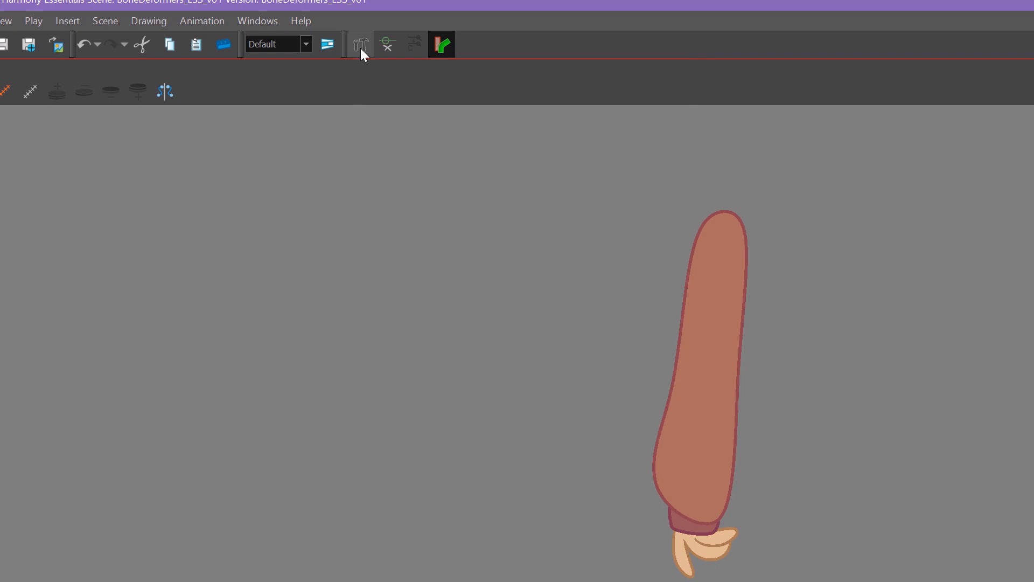
pyautogui.moveTo(423, 44)
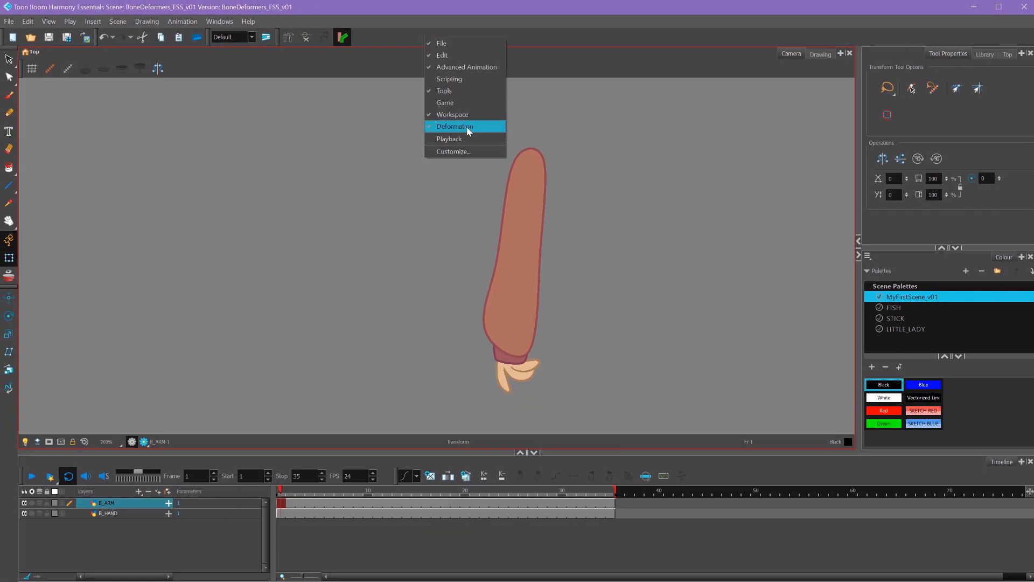
pyautogui.click(454, 126)
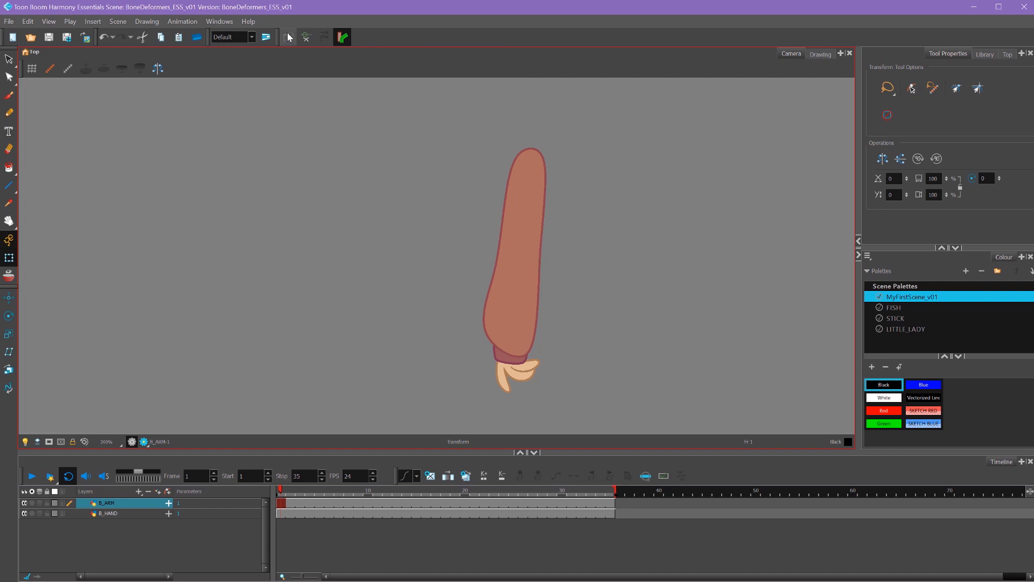
# - Choose the Rigging tool to start building bones on the arm
pyautogui.click(287, 36)
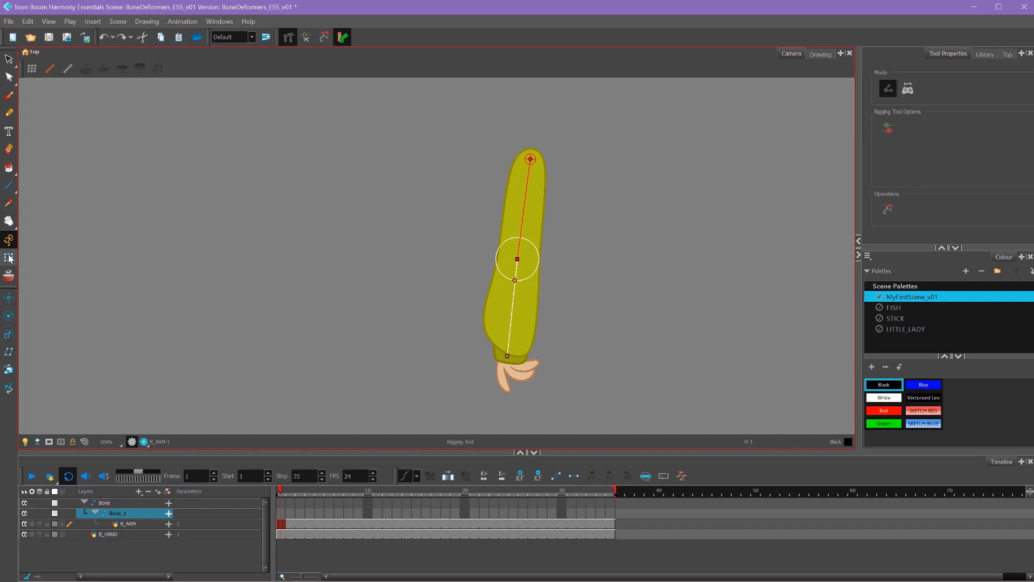
pyautogui.click(9, 257)
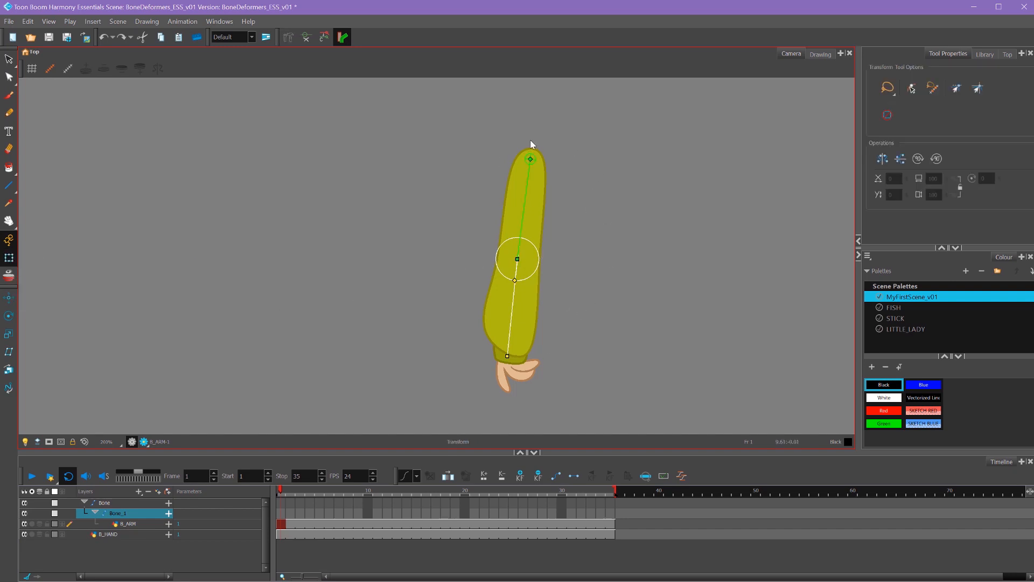
pyautogui.moveTo(557, 196)
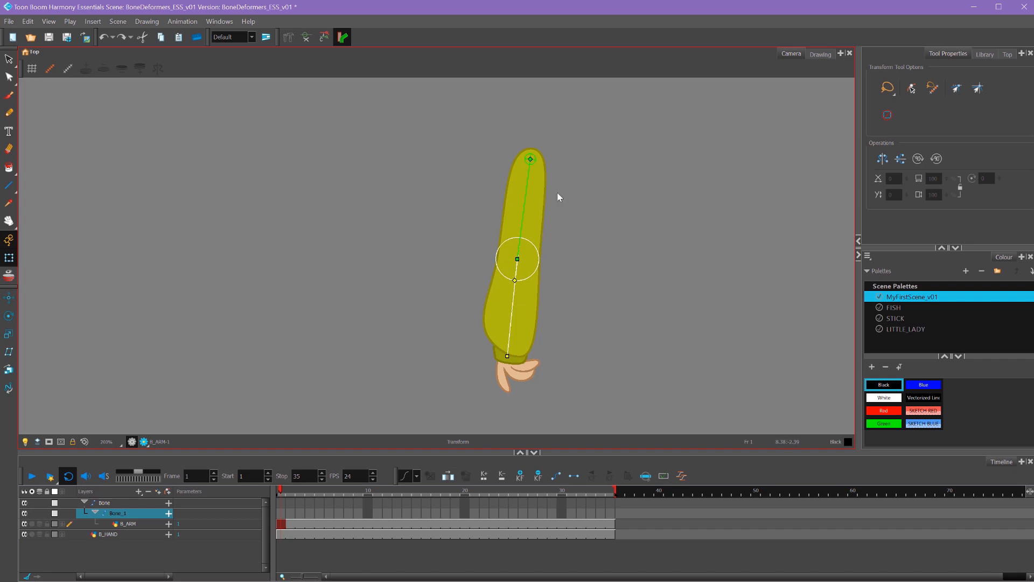
pyautogui.moveTo(543, 201)
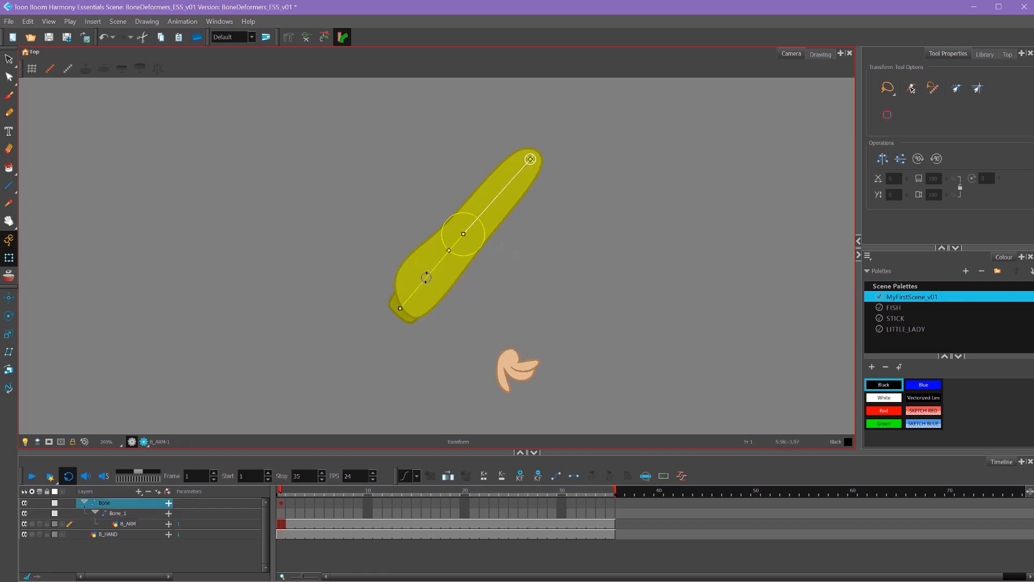
pyautogui.moveTo(399, 308); pyautogui.dragTo(366, 226)
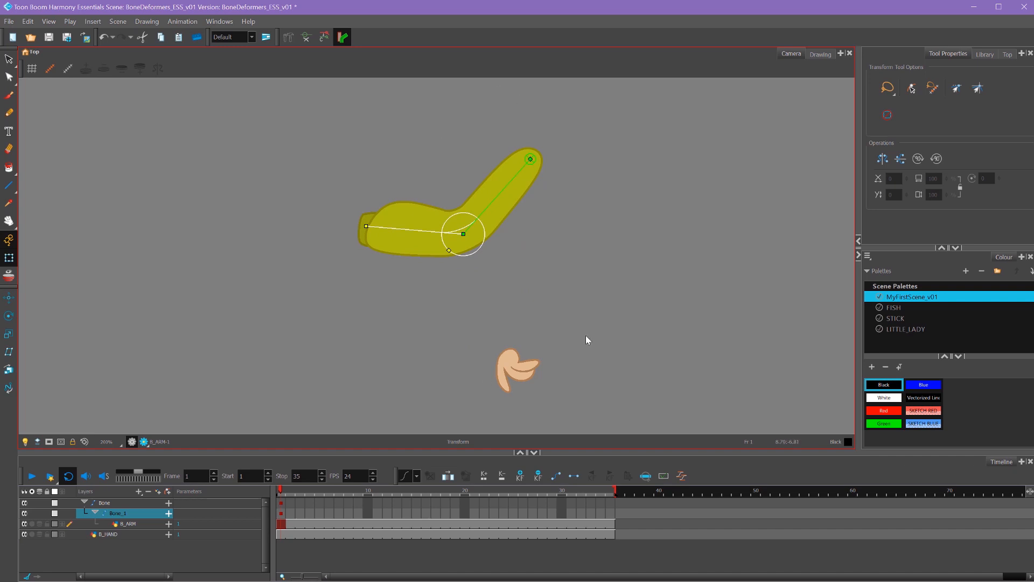
pyautogui.moveTo(462, 234); pyautogui.dragTo(518, 257)
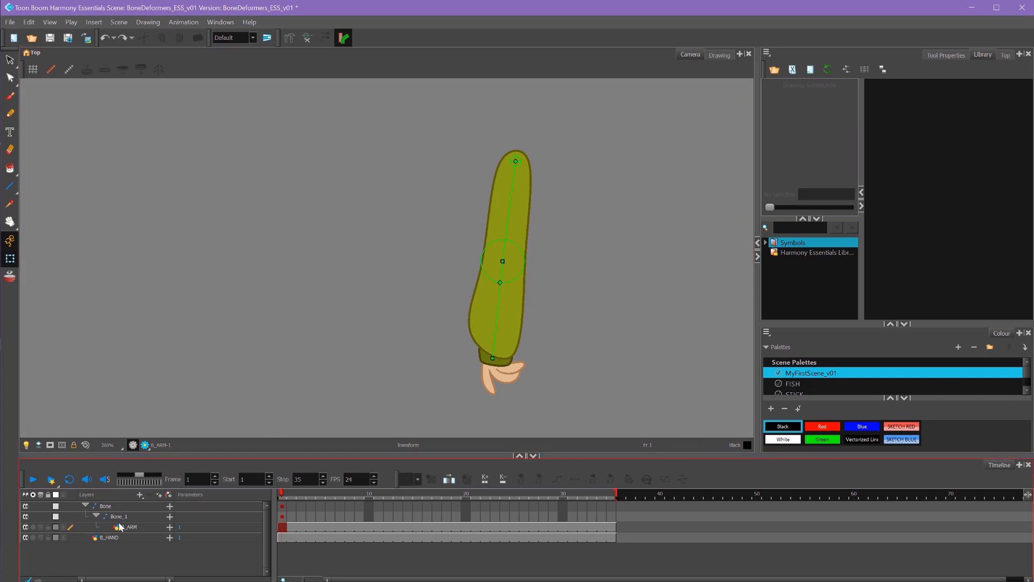
# - Insert a Kinematic Output node above the B_ARM drawing layer
pyautogui.click(127, 526)
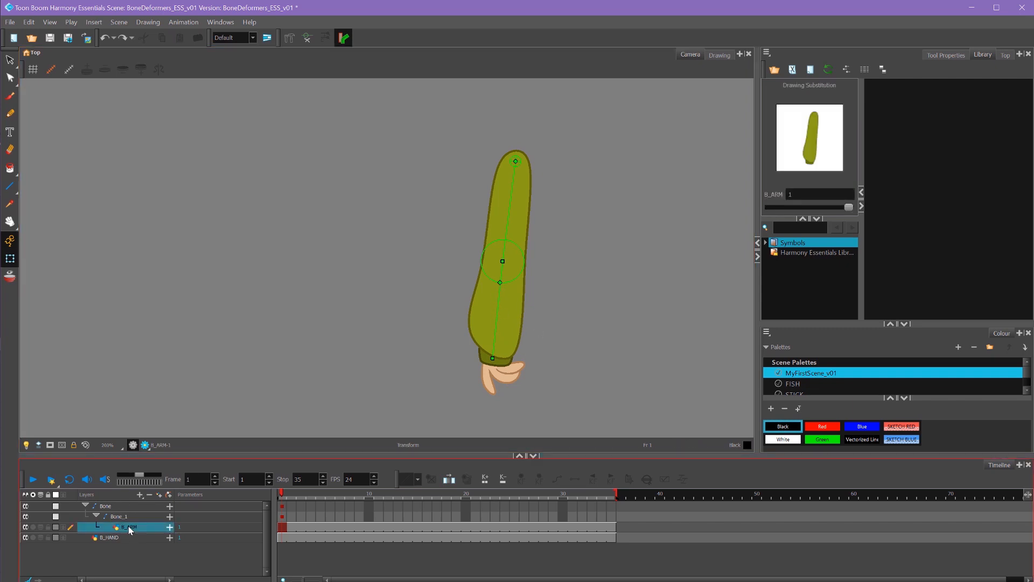
pyautogui.rightClick(129, 528)
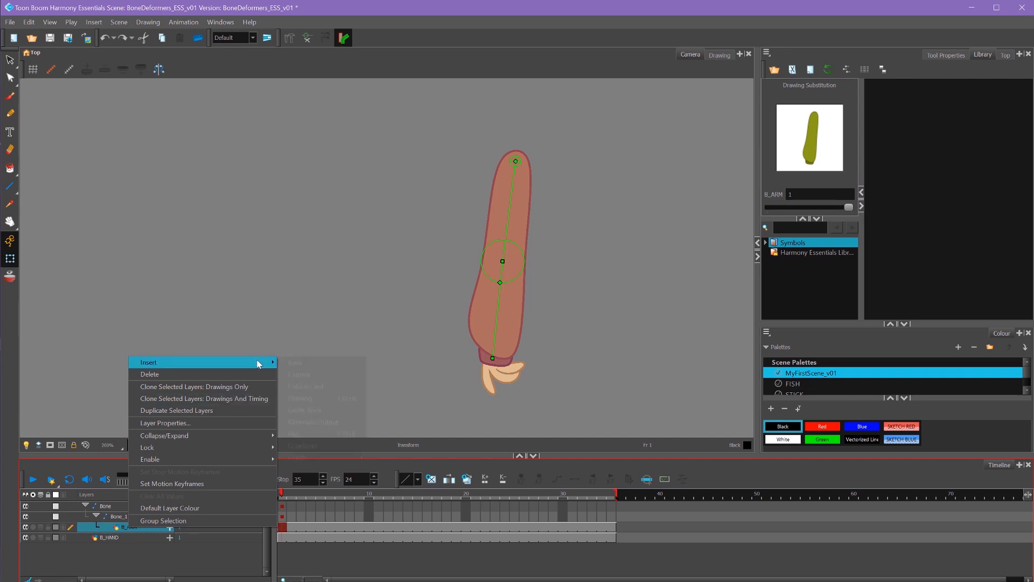
pyautogui.moveTo(328, 426)
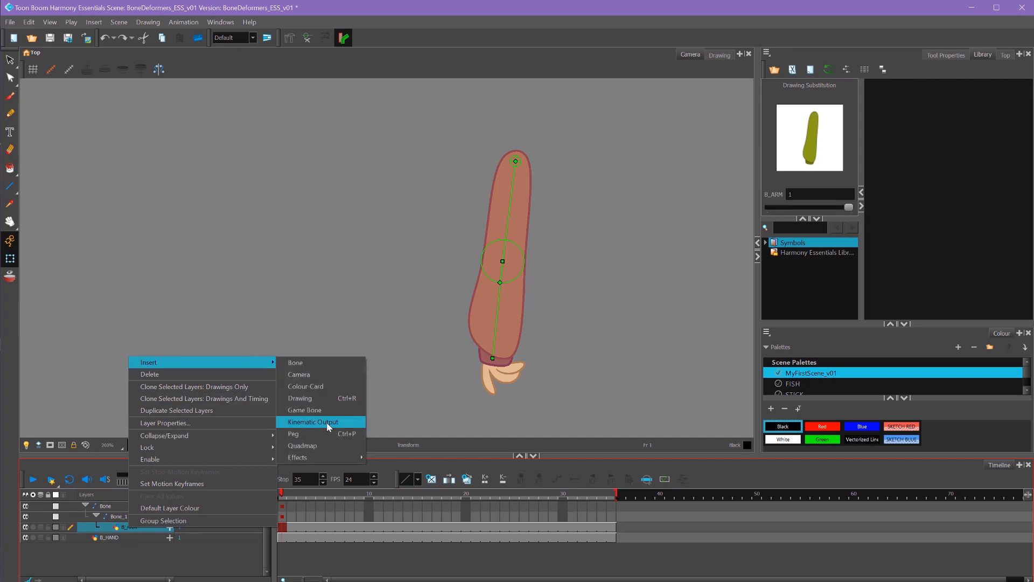
pyautogui.click(312, 421)
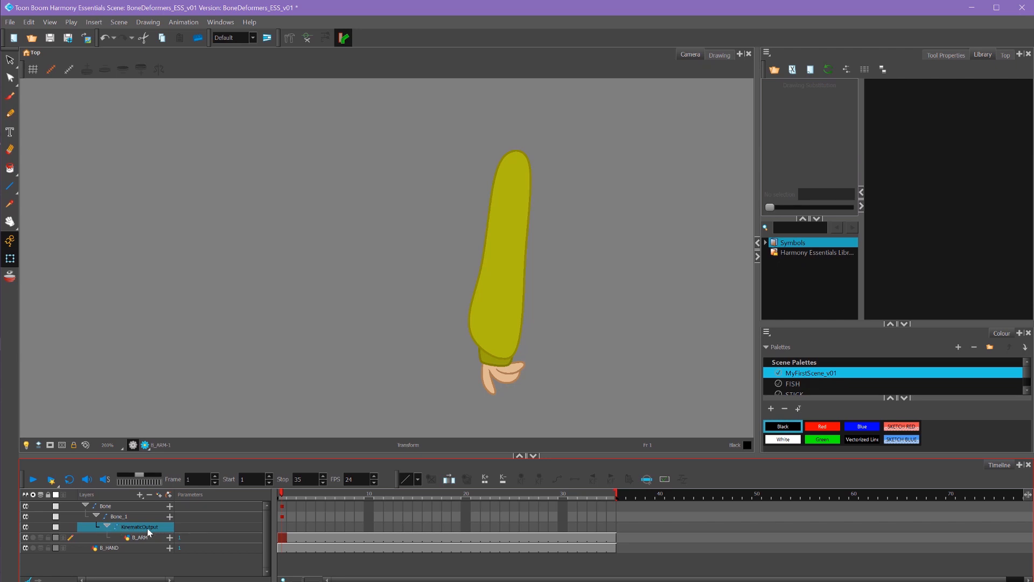
pyautogui.moveTo(138, 517)
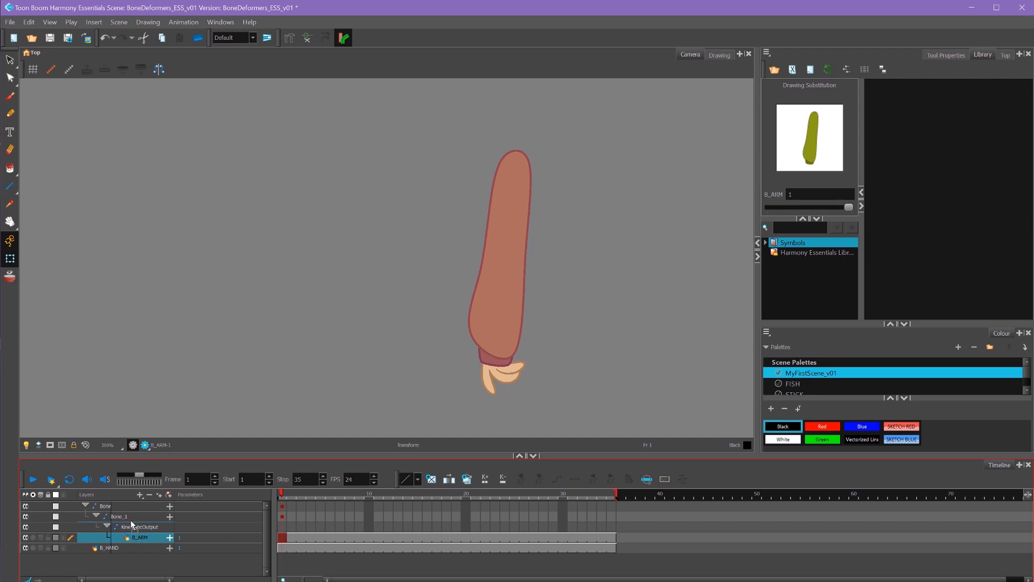
# - Parent B_HAND under KinematicOutput and return B_ARM under Bone_1, then select B_HAND
pyautogui.click(111, 547)
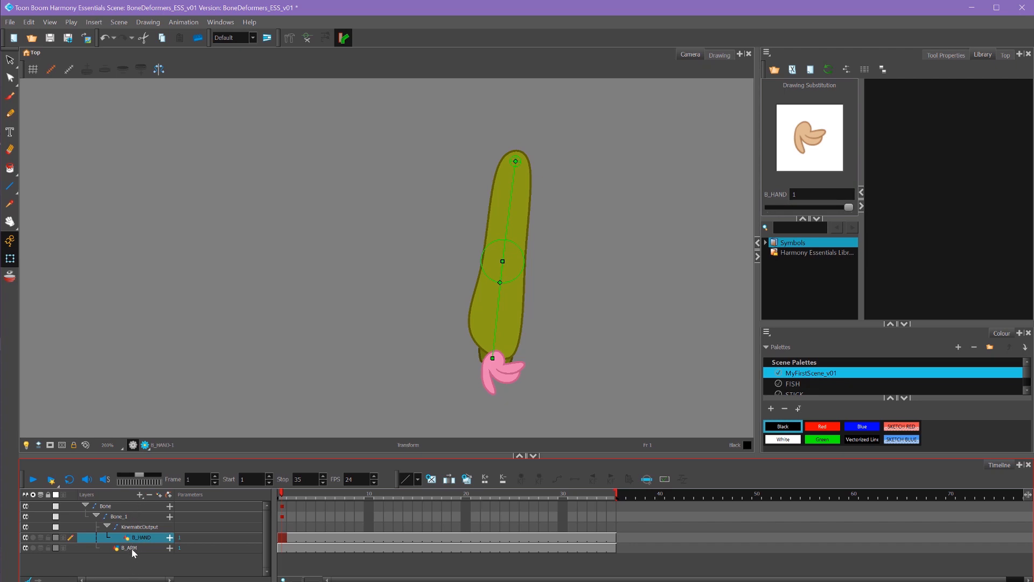
pyautogui.click(130, 547)
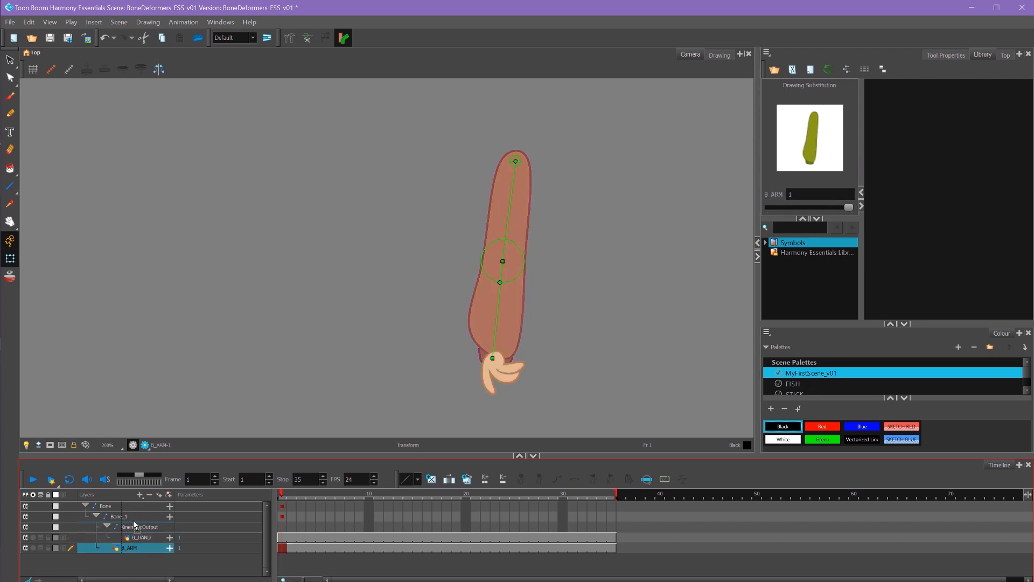
pyautogui.click(129, 527)
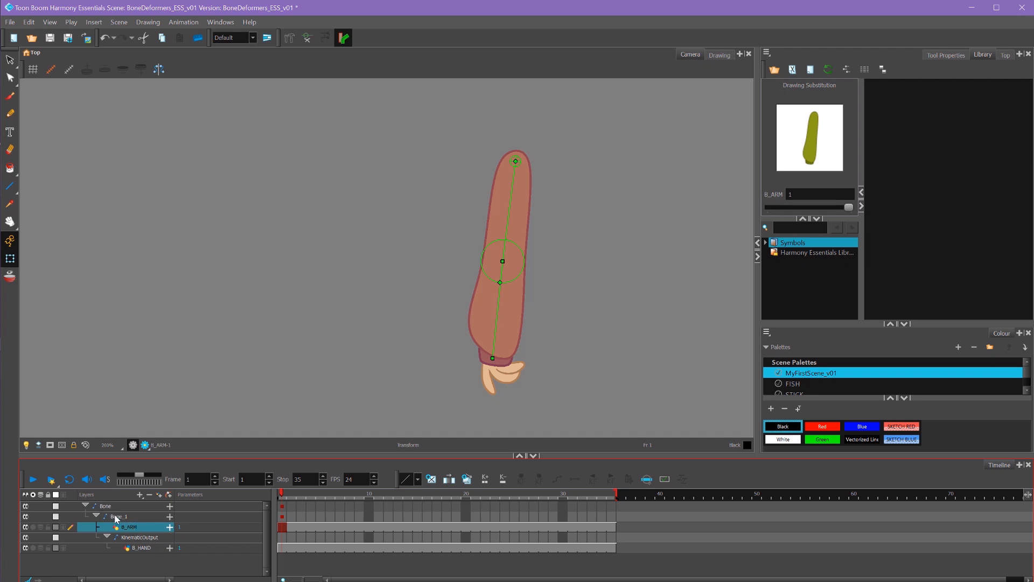
pyautogui.click(139, 537)
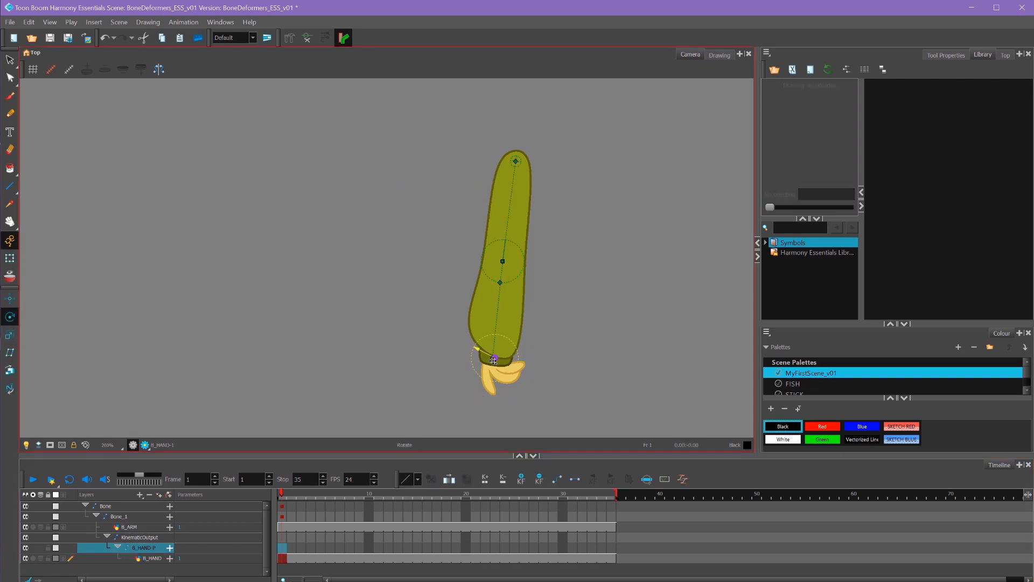
# - Move the hand peg's pivot to the wrist
pyautogui.moveTo(499, 359); pyautogui.dragTo(356, 257)
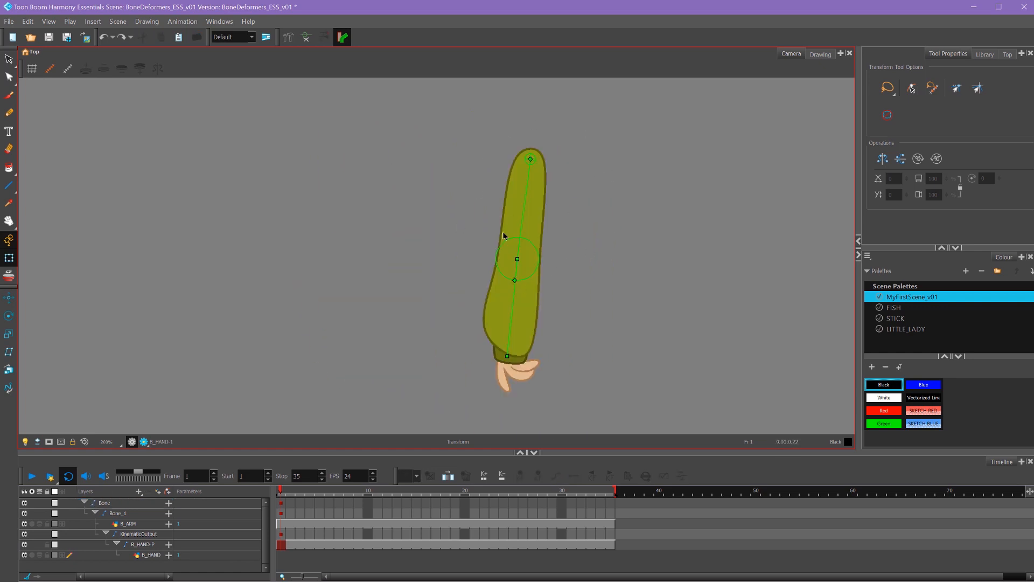
pyautogui.moveTo(569, 197)
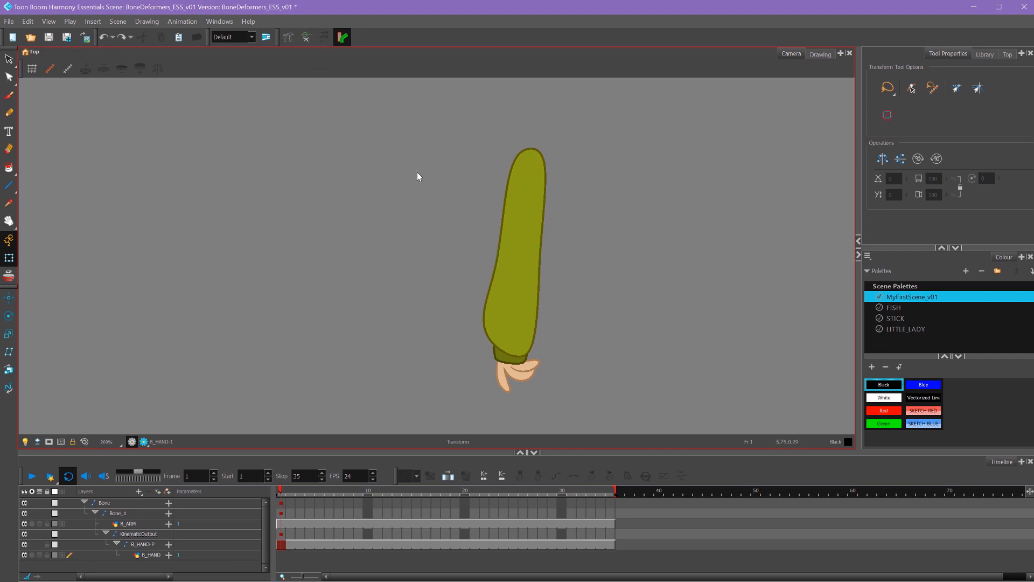
pyautogui.click(125, 522)
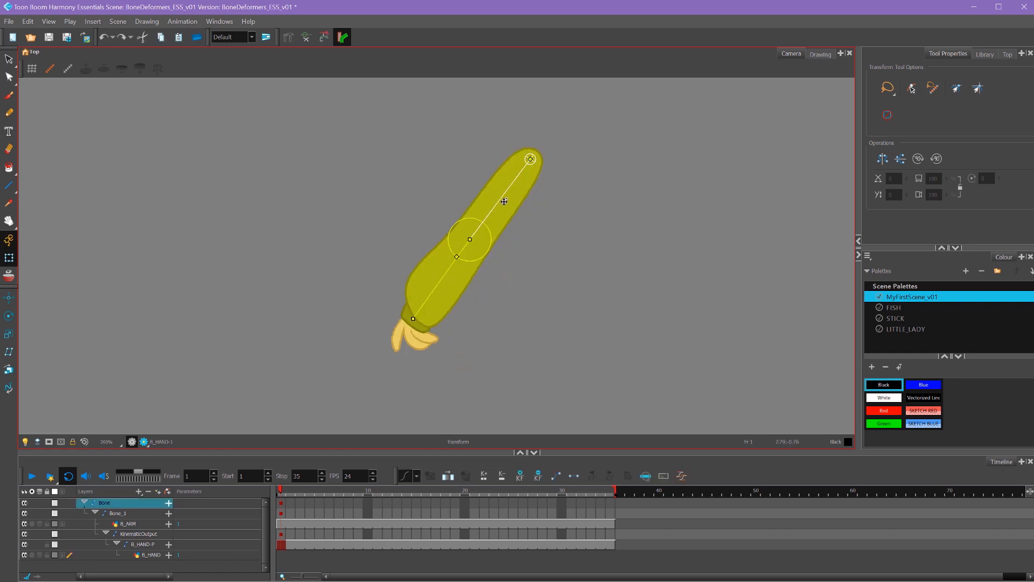
# - Drag the lower bone to bend the forearm at the elbow, carrying the hand along
pyautogui.moveTo(468, 239); pyautogui.dragTo(425, 221)
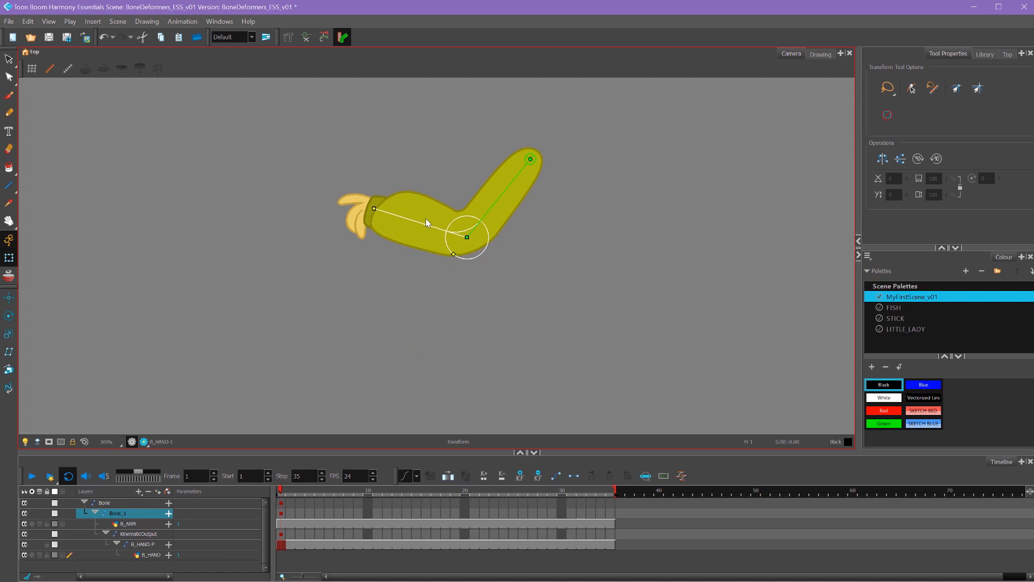